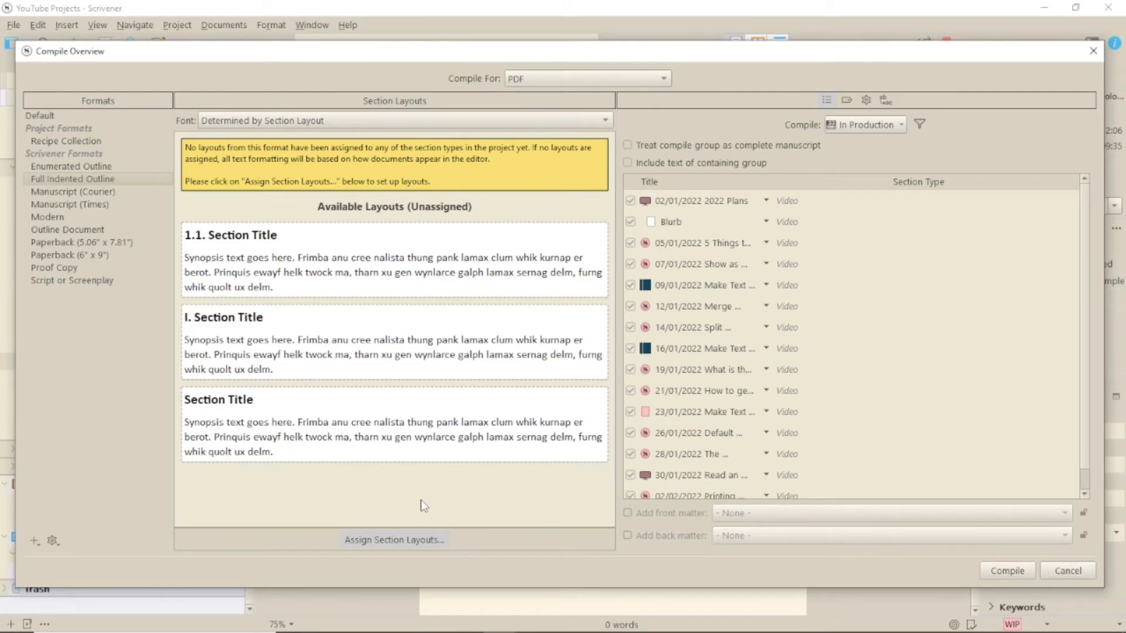
# Step: Assign the Outline Item layout to Video documents and duplicate the built-in outline format for editing
pyautogui.click(394, 539)
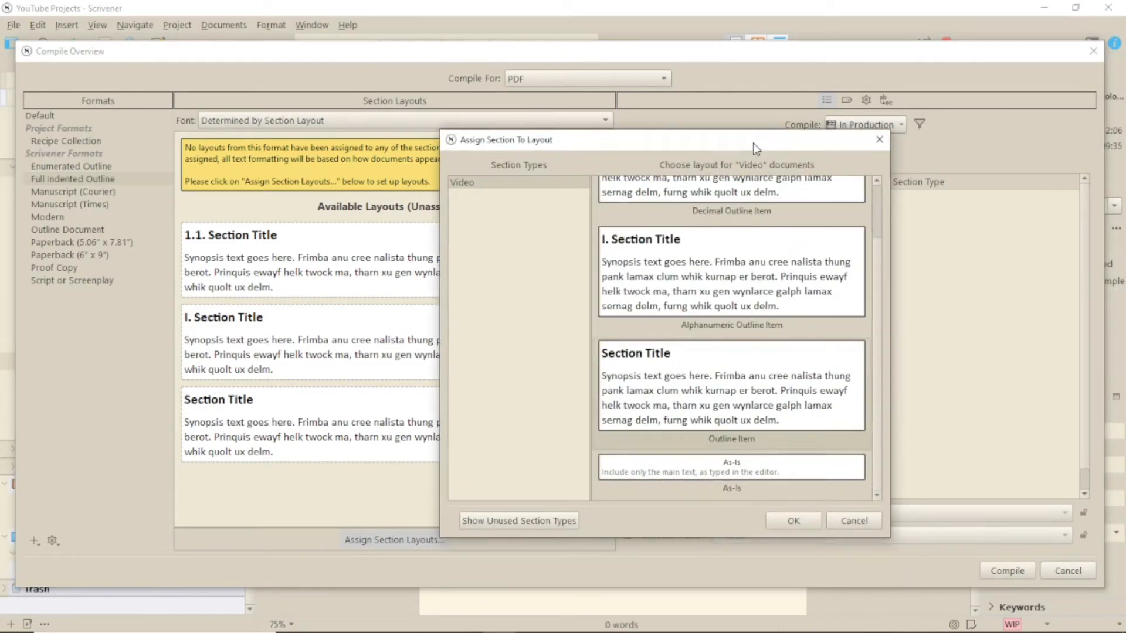
pyautogui.click(792, 521)
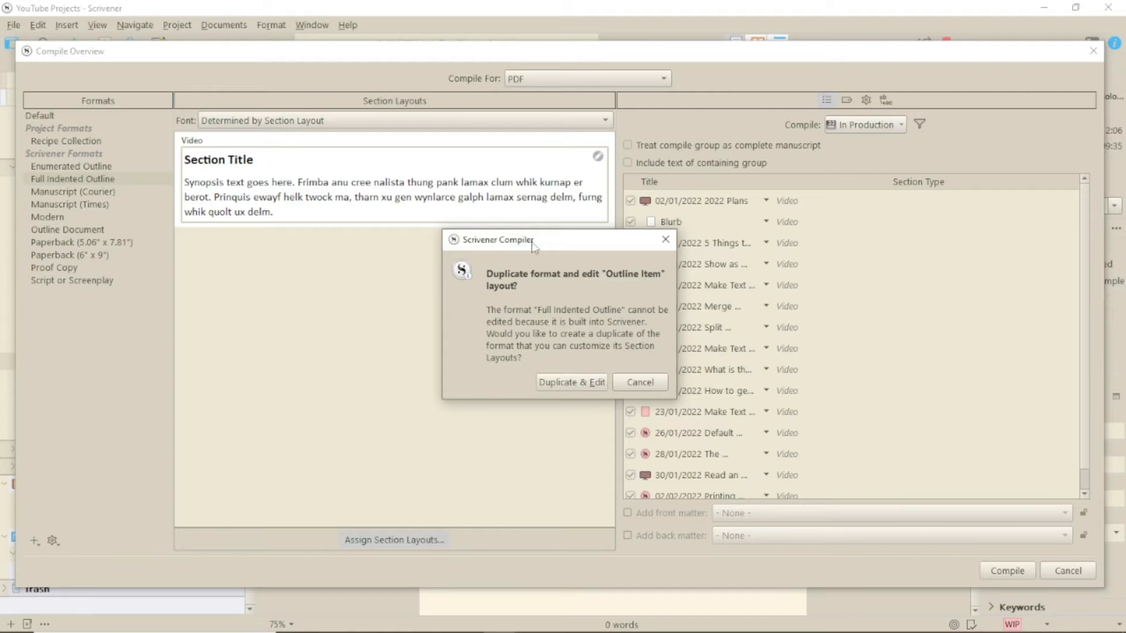
pyautogui.click(571, 381)
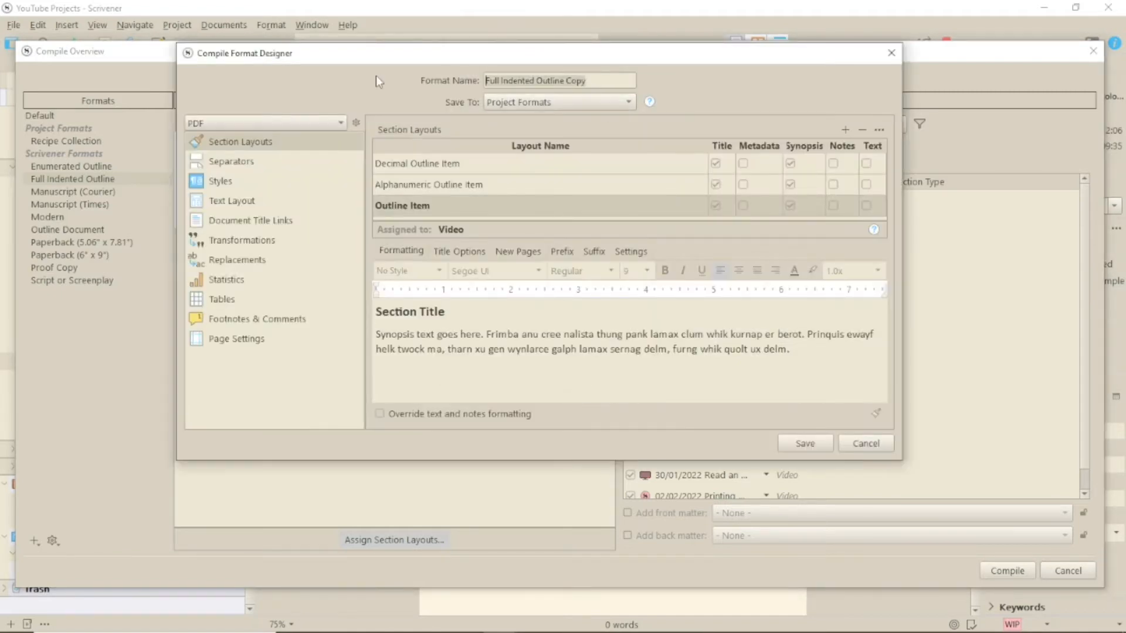
# Step: Rename the duplicated compile format to 'Outliner Print Out'
pyautogui.write('Outliner Print Out')
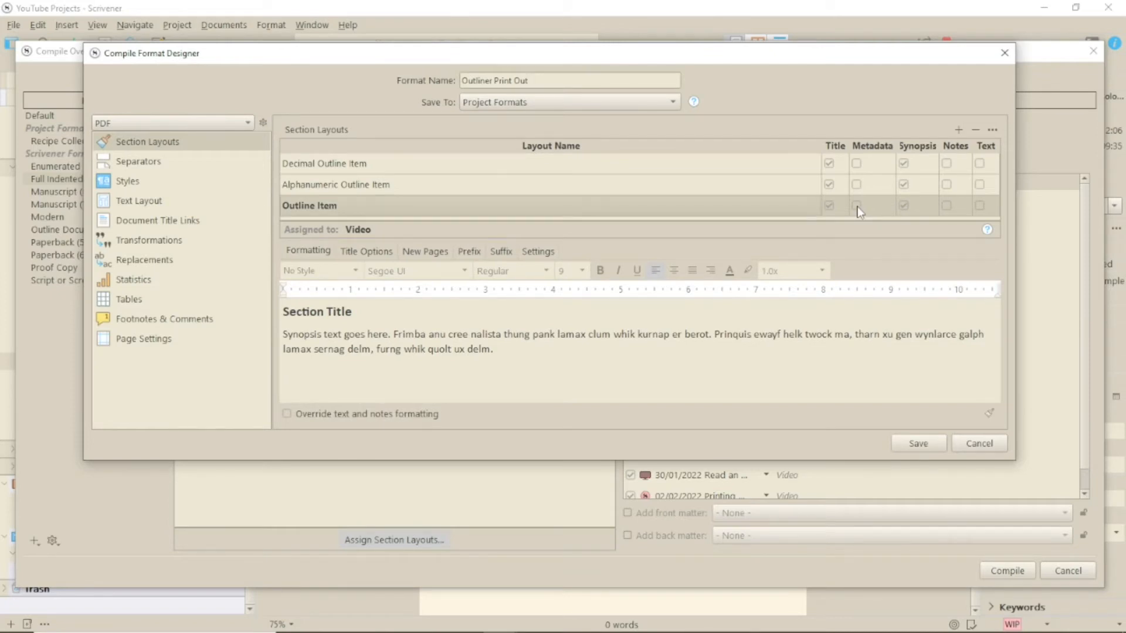
# Step: Include metadata in the Outline Item layout, save, and compile a PDF outline listing each document's metadata
pyautogui.click(856, 206)
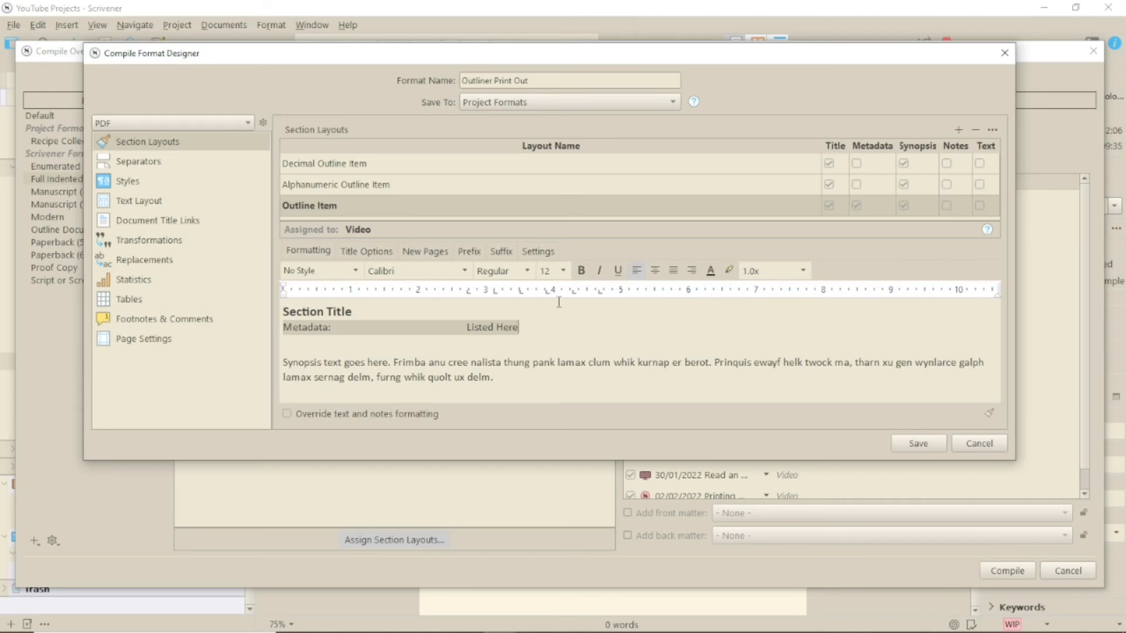
pyautogui.moveTo(613, 318)
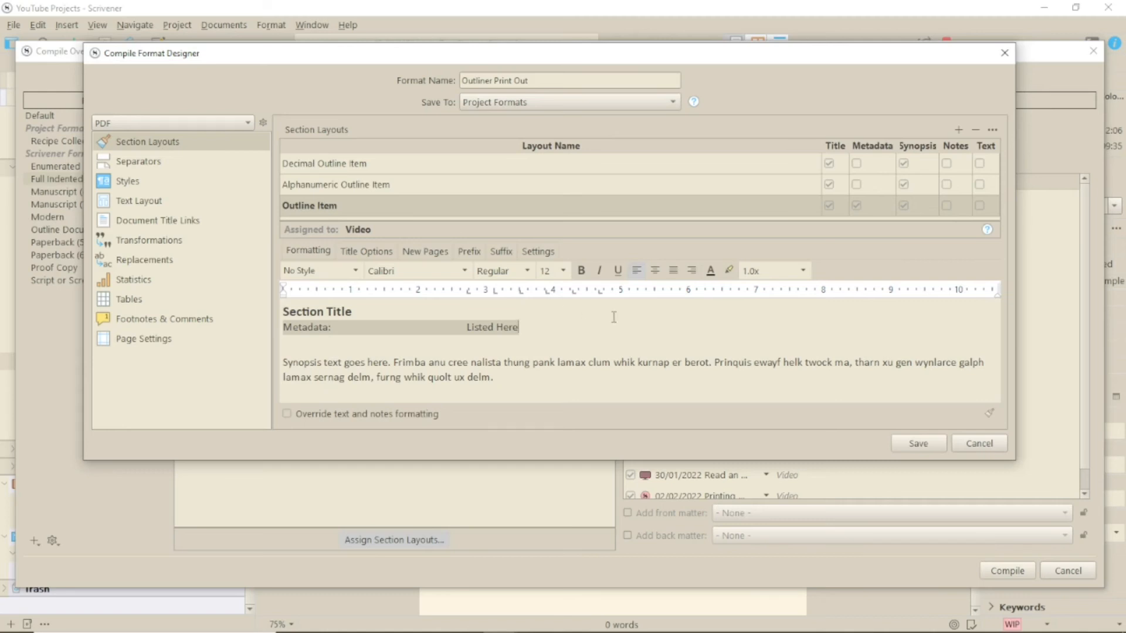
pyautogui.moveTo(471, 296)
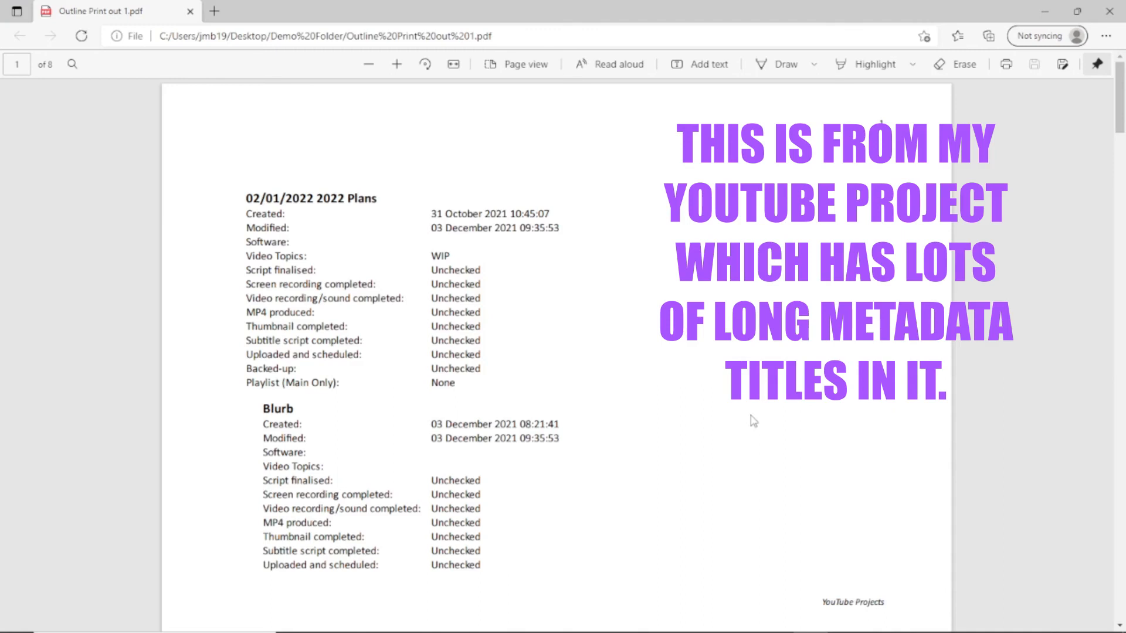
pyautogui.scroll(-3)
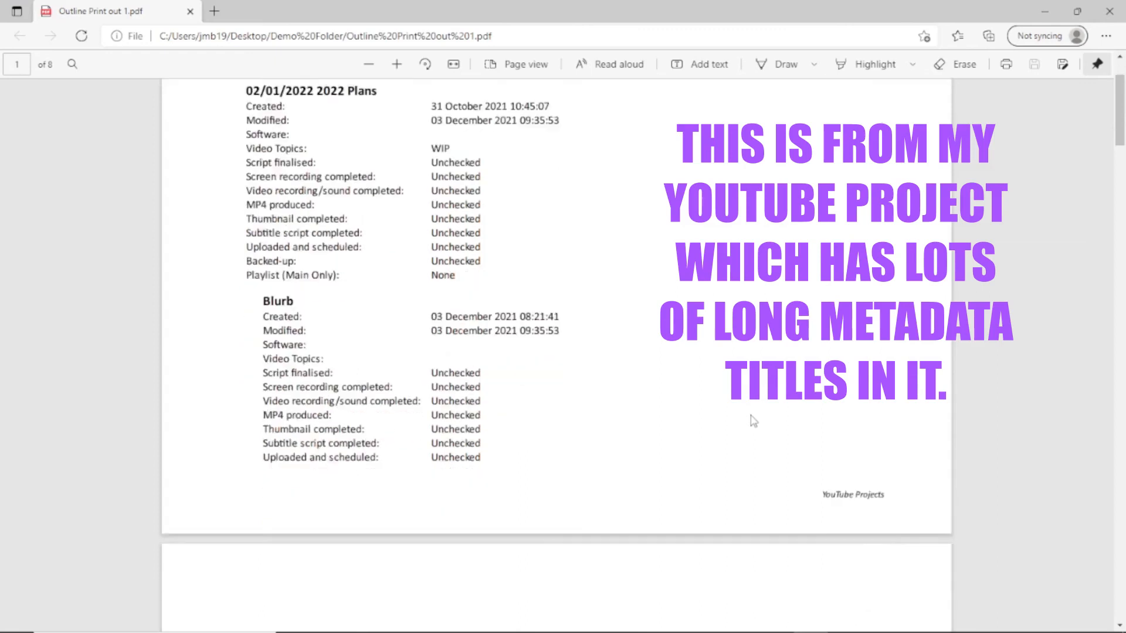
pyautogui.scroll(-3)
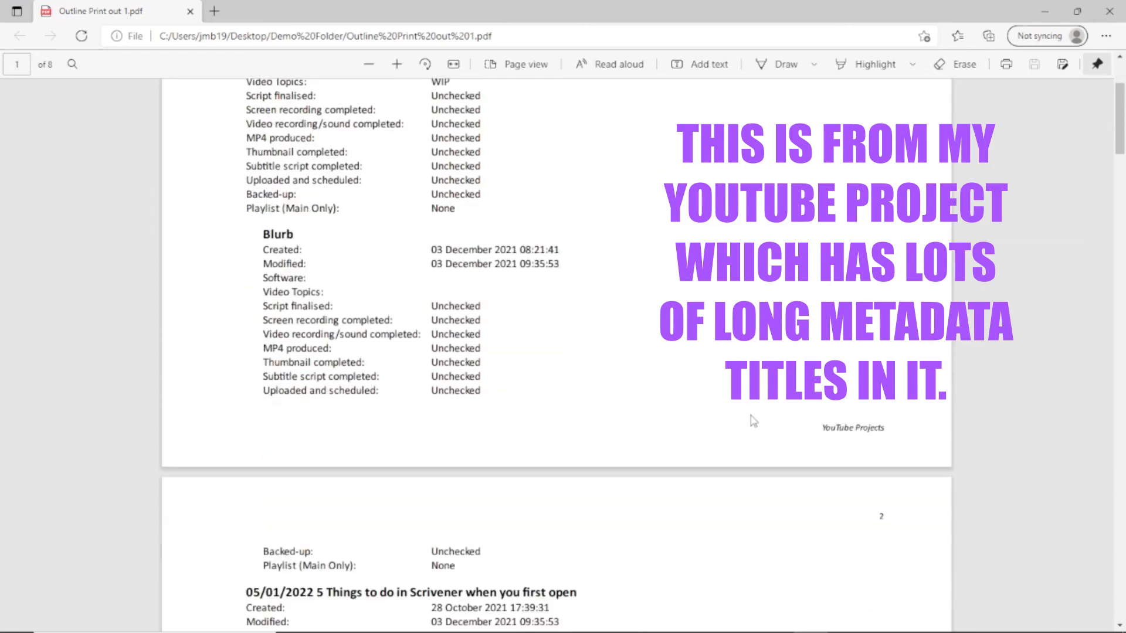